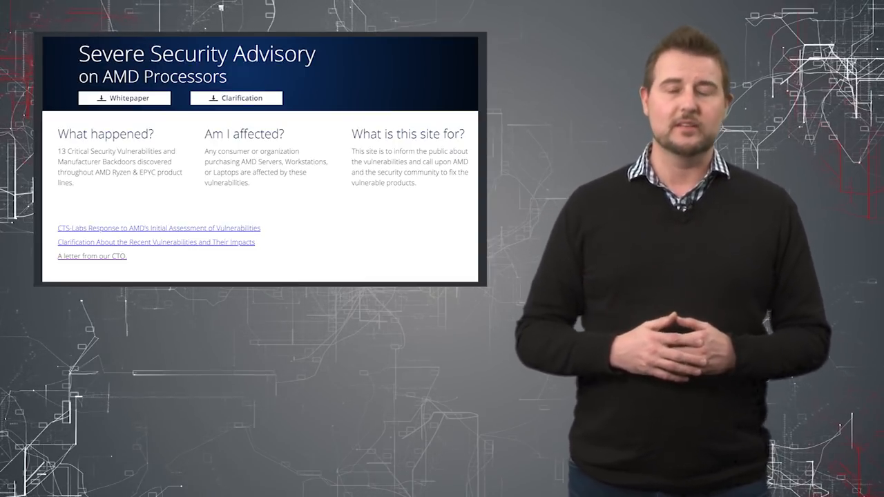
left_click(161, 228)
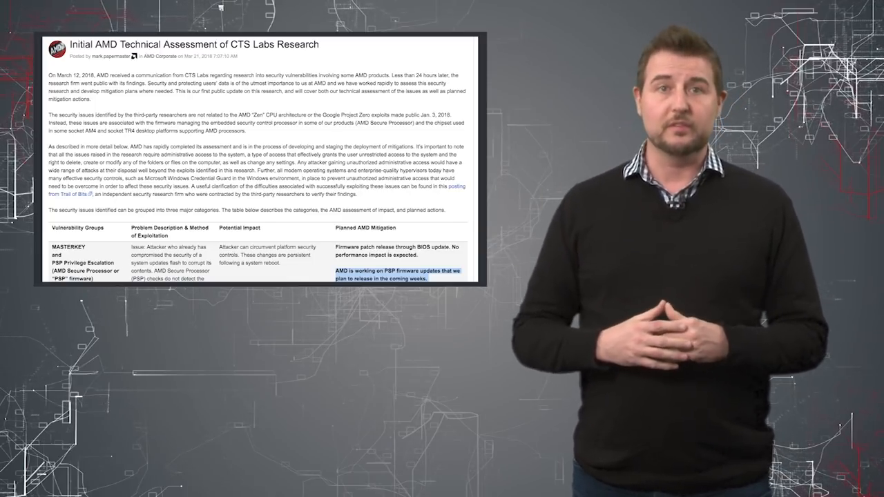
scroll("down", 3)
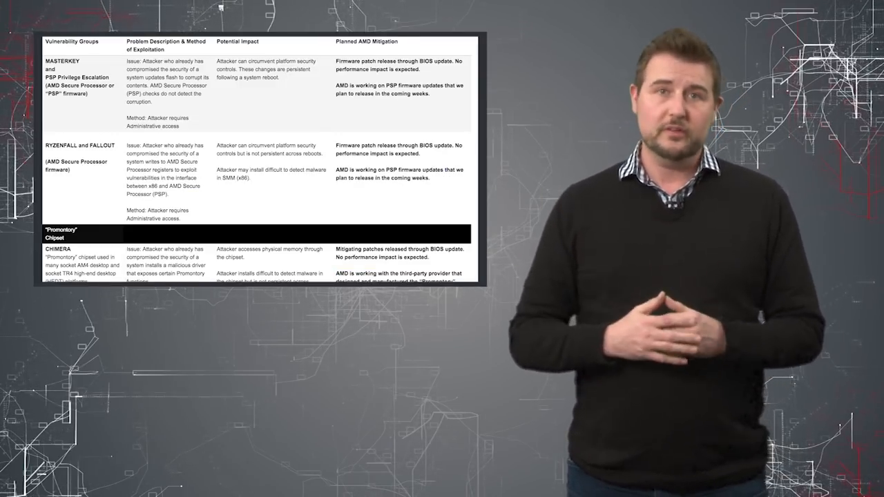